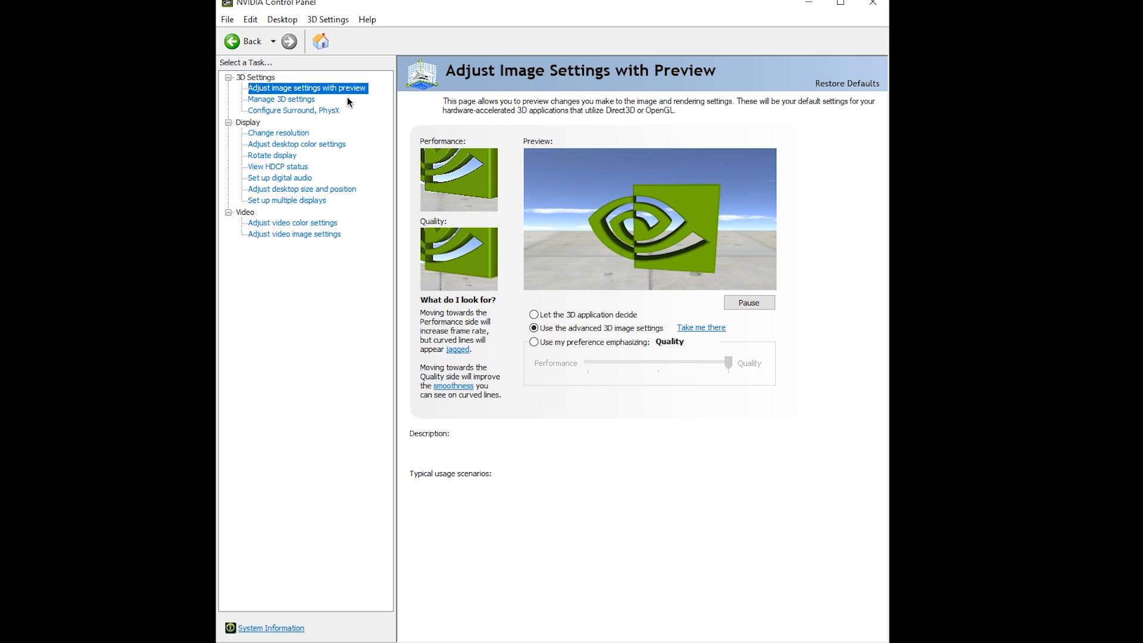
Choose 'Use the advanced 3D image settings' and jump to Manage 3D Settings.
click(533, 328)
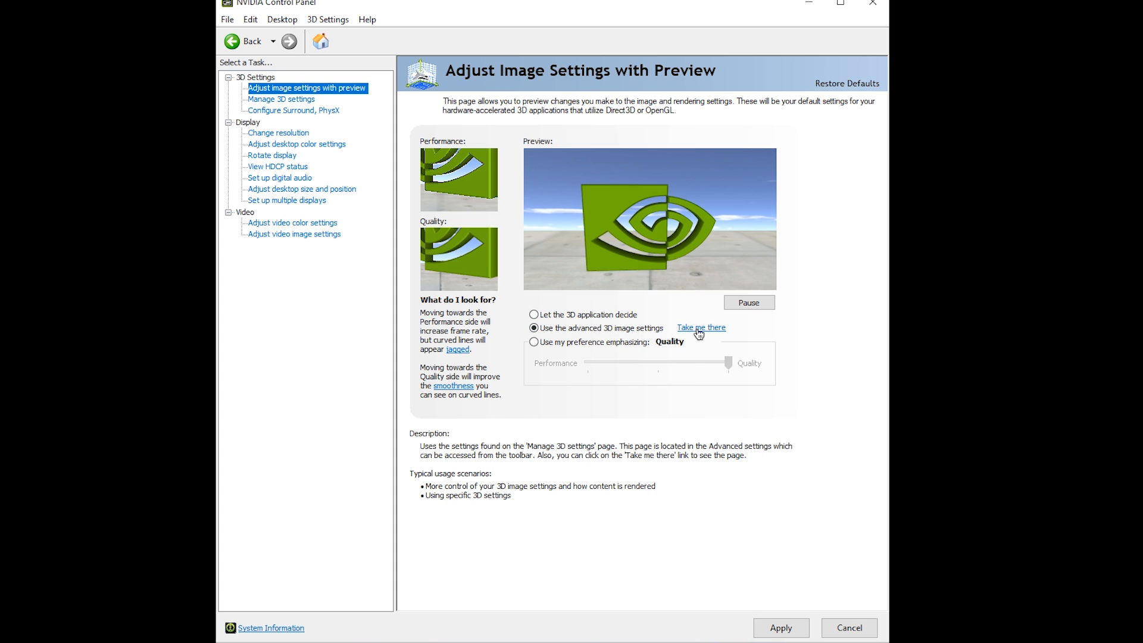
click(282, 98)
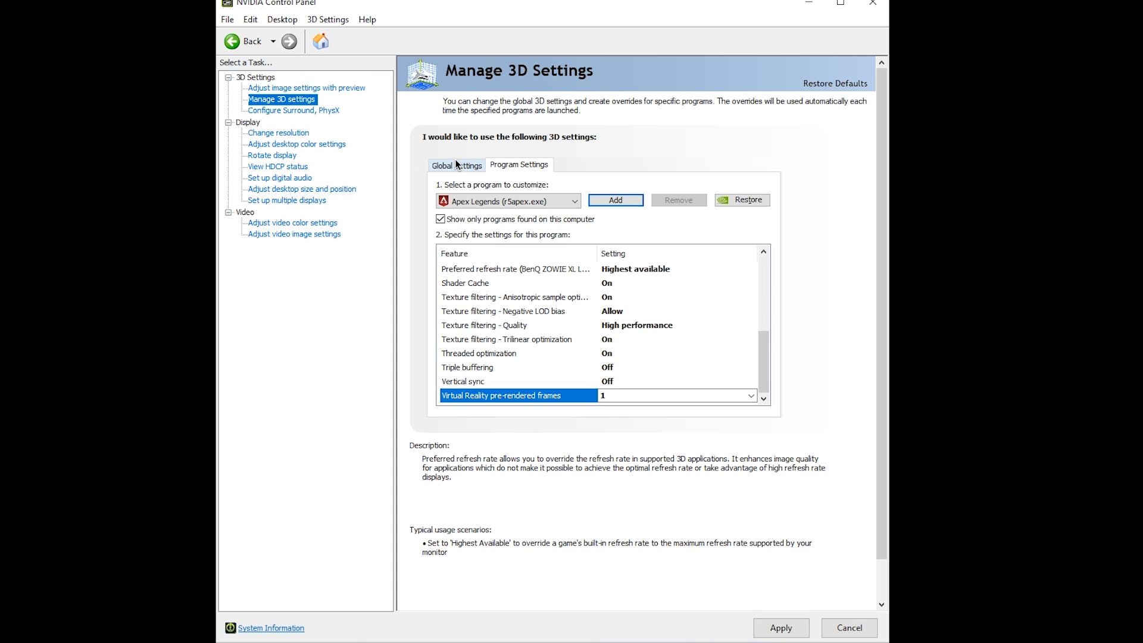
Switch from Global to Program Settings for Apex Legends, opening and dismissing the Add program picker.
click(457, 165)
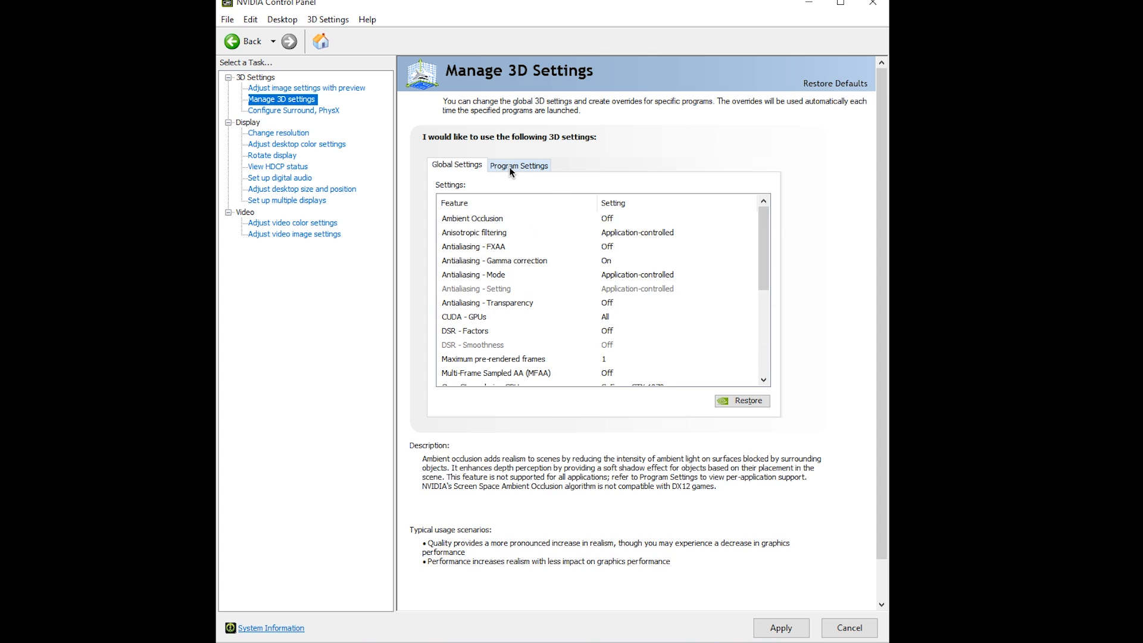
click(518, 165)
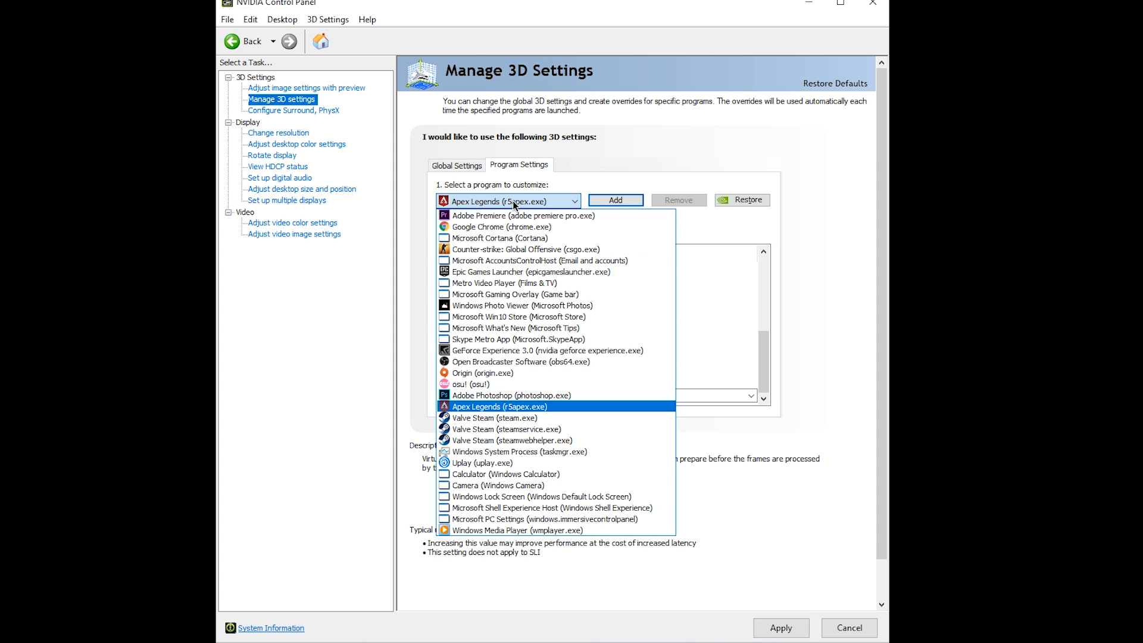
mouse_move(518, 236)
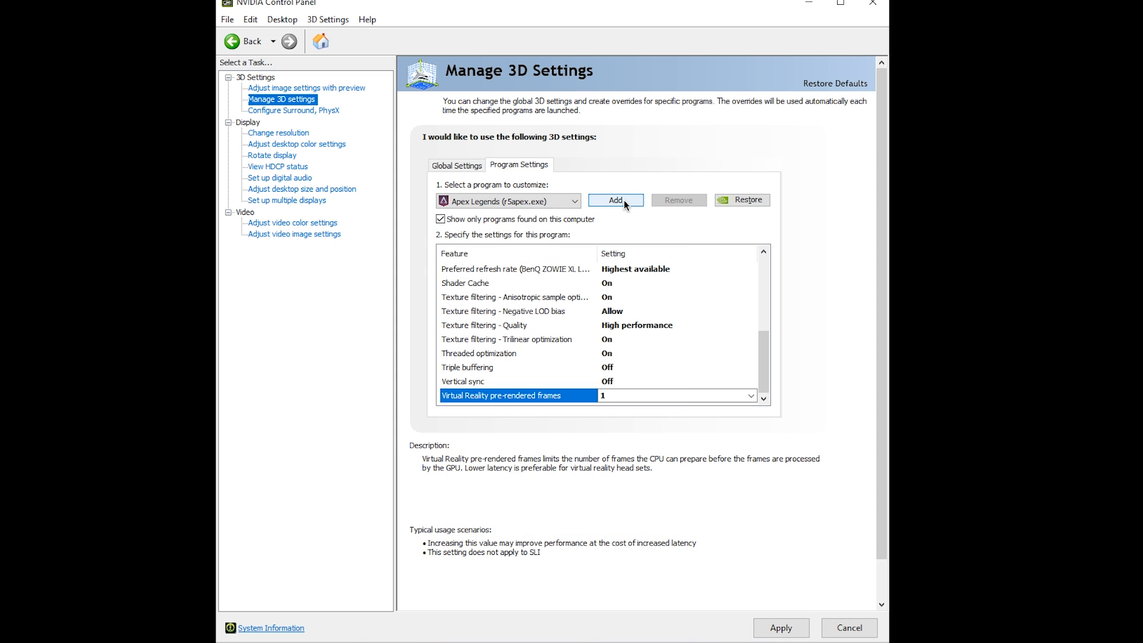
click(614, 200)
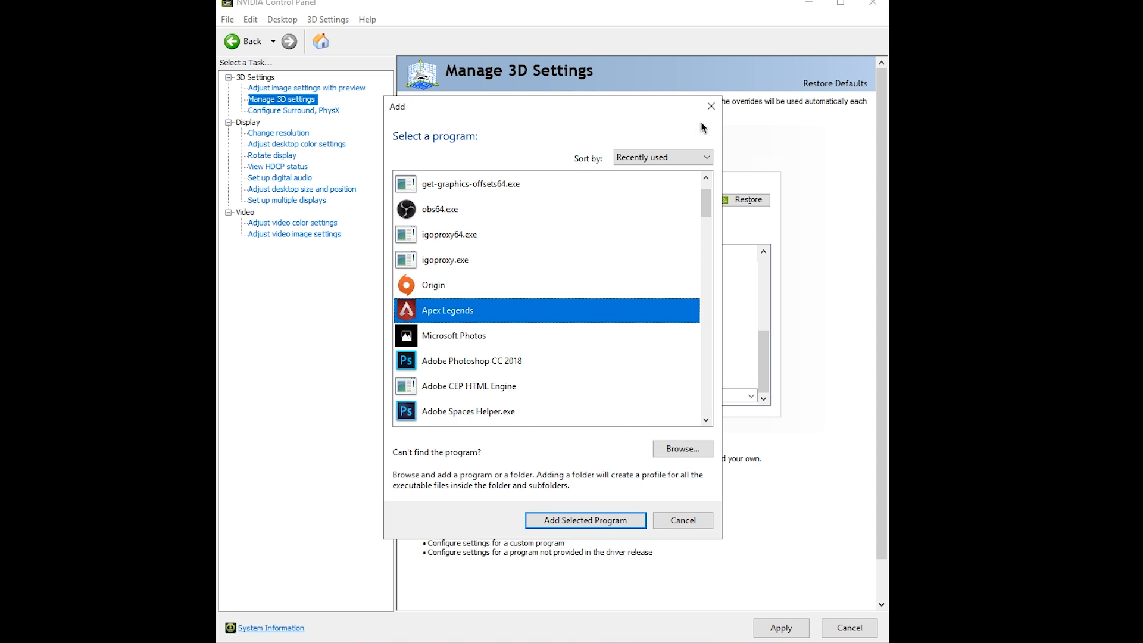
click(584, 519)
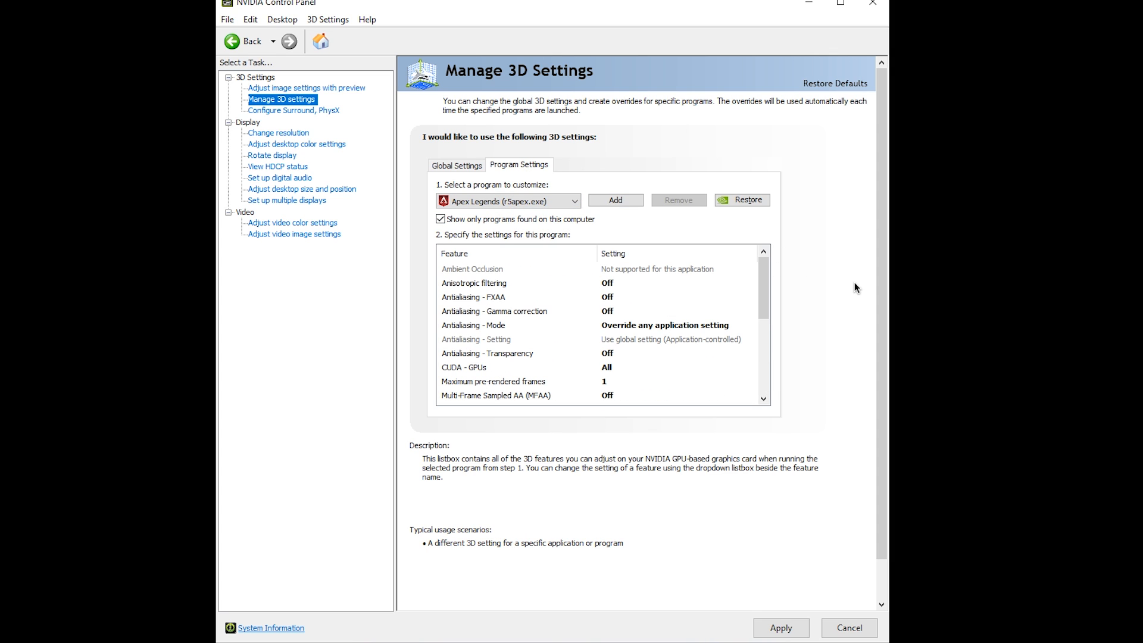
mouse_move(491, 286)
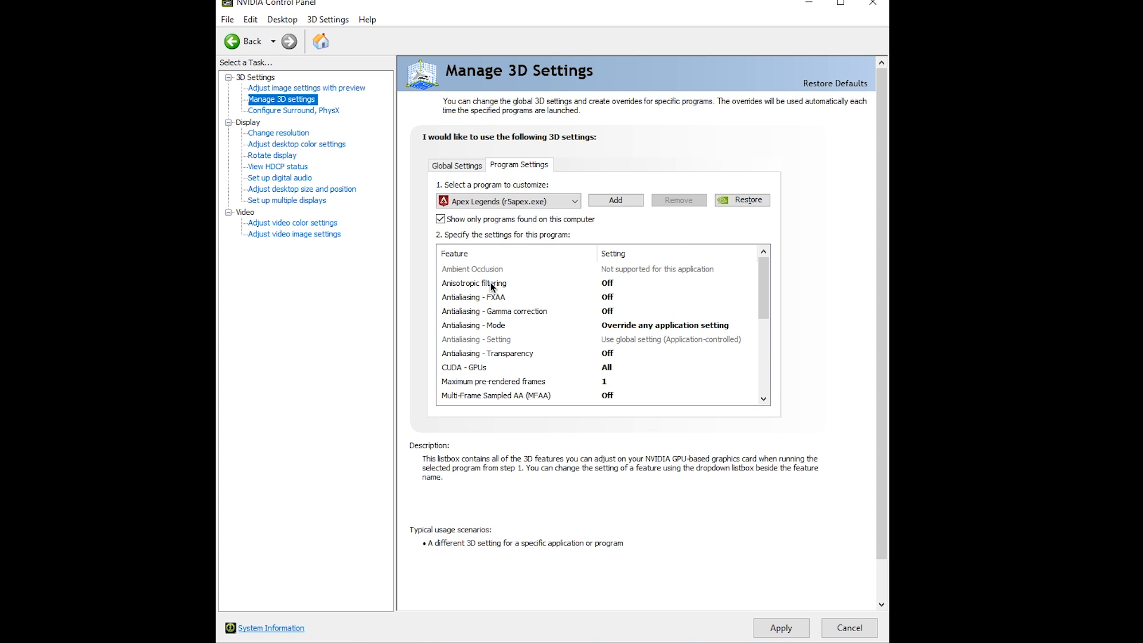
Set Antialiasing - Mode to Off and confirm the GeForce GTX 1070 for CUDA - GPUs.
click(474, 297)
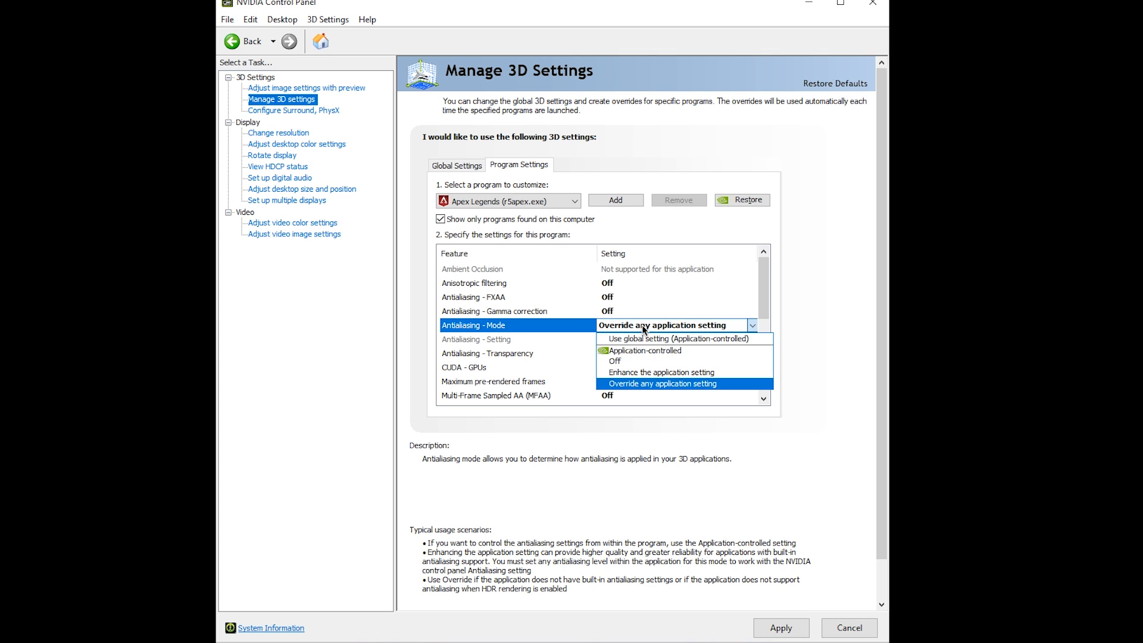
click(615, 360)
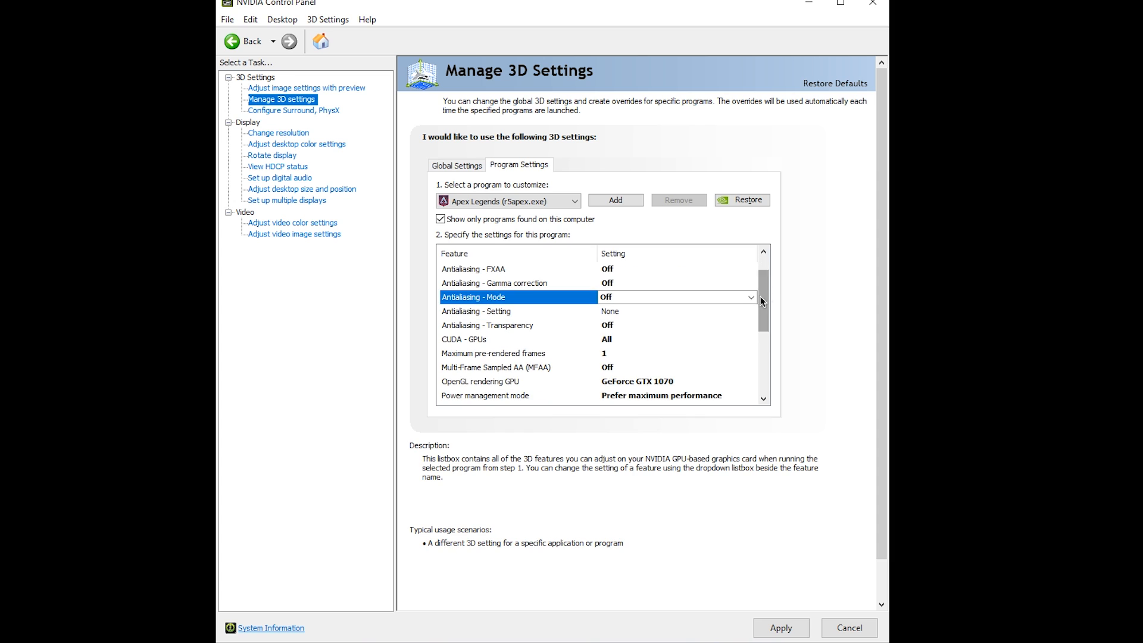
click(487, 325)
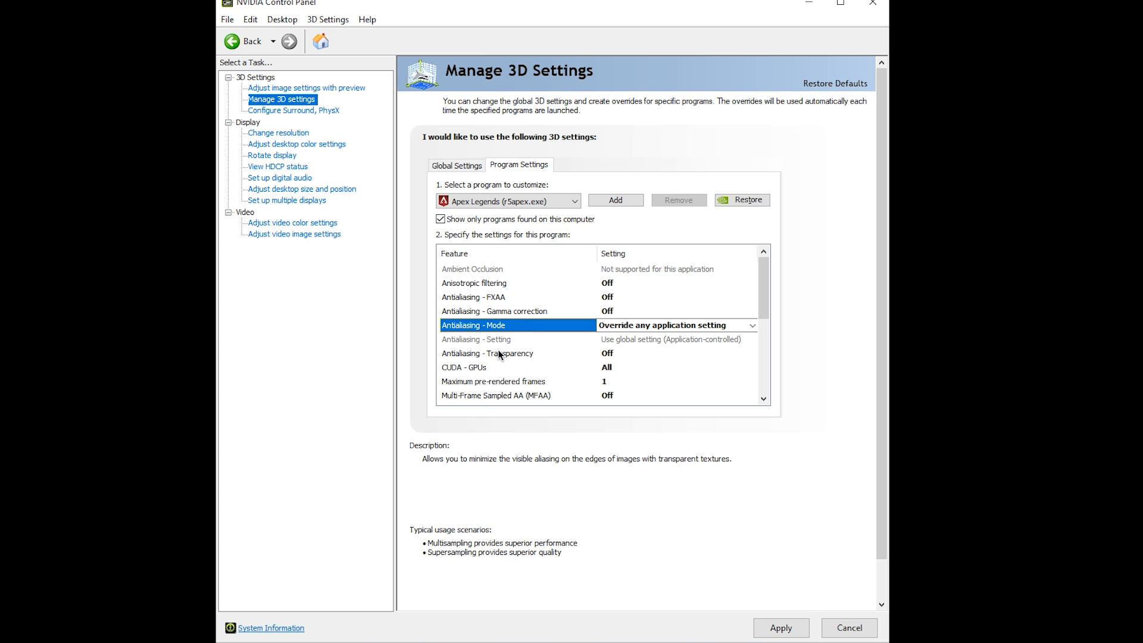
click(663, 325)
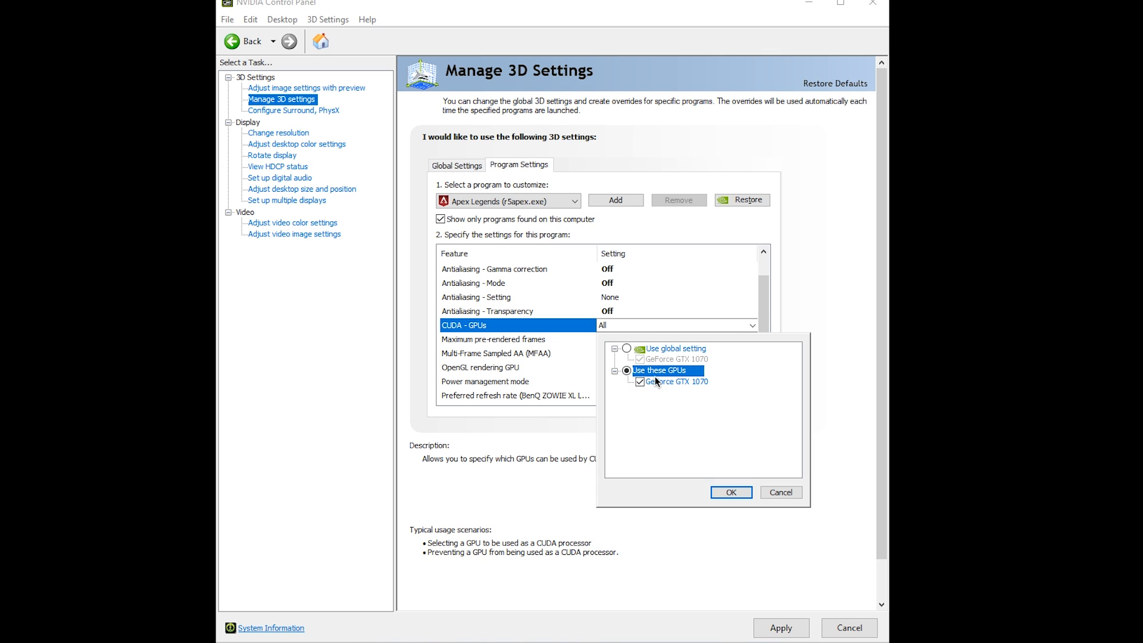
mouse_move(654, 390)
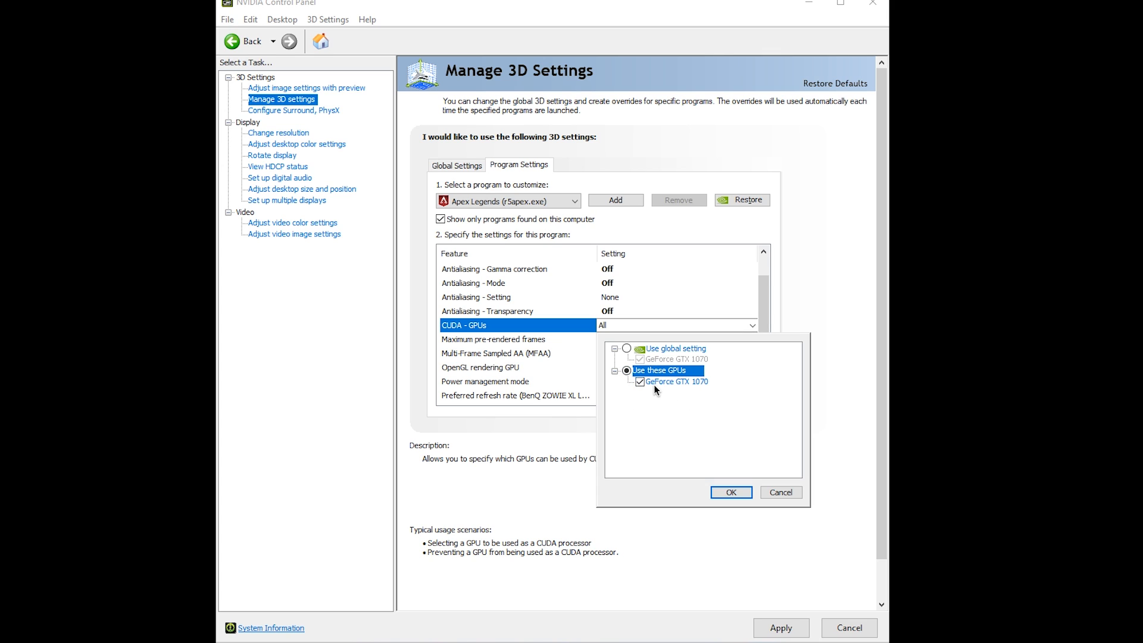
click(730, 492)
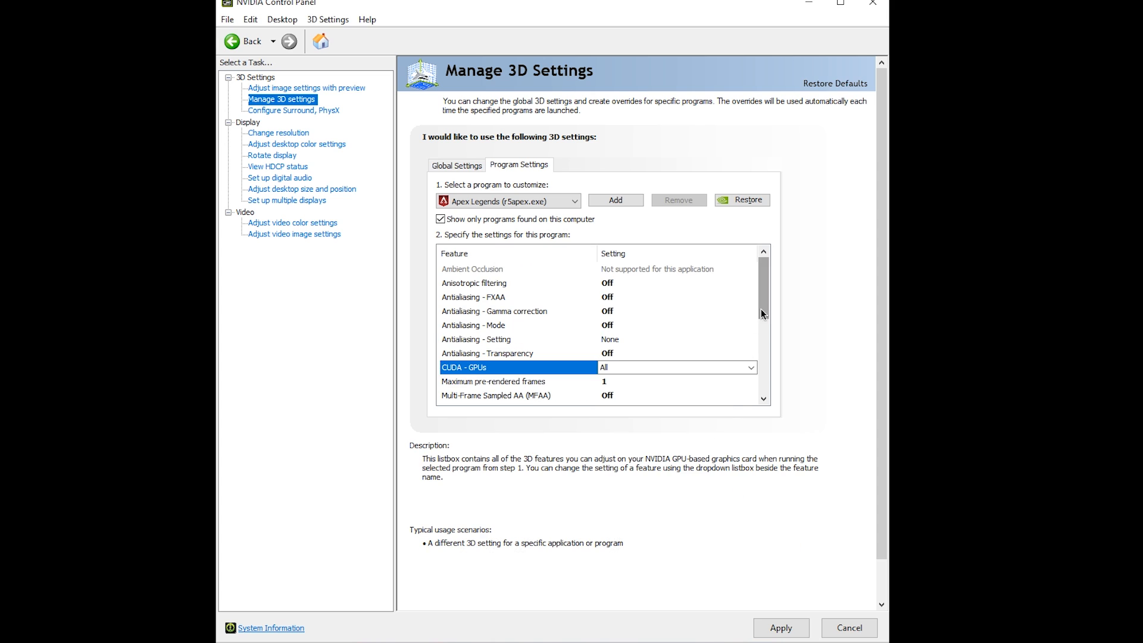
Keep pre-rendered frames at 1, OpenGL GPU on GTX 1070, and refresh rate Highest available.
click(751, 325)
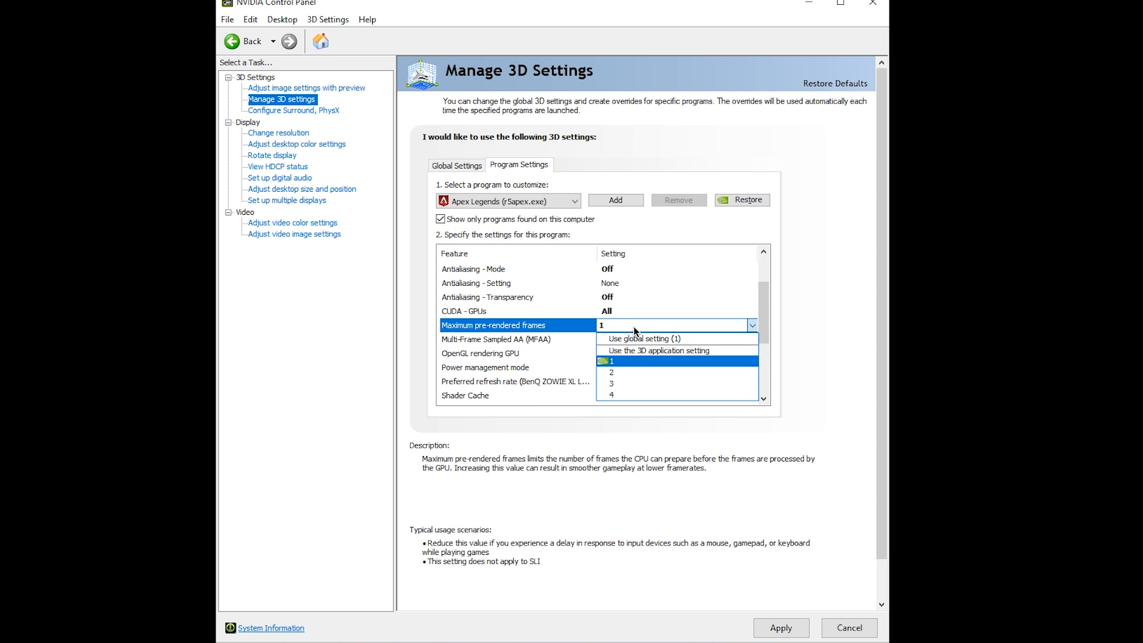
mouse_move(631, 364)
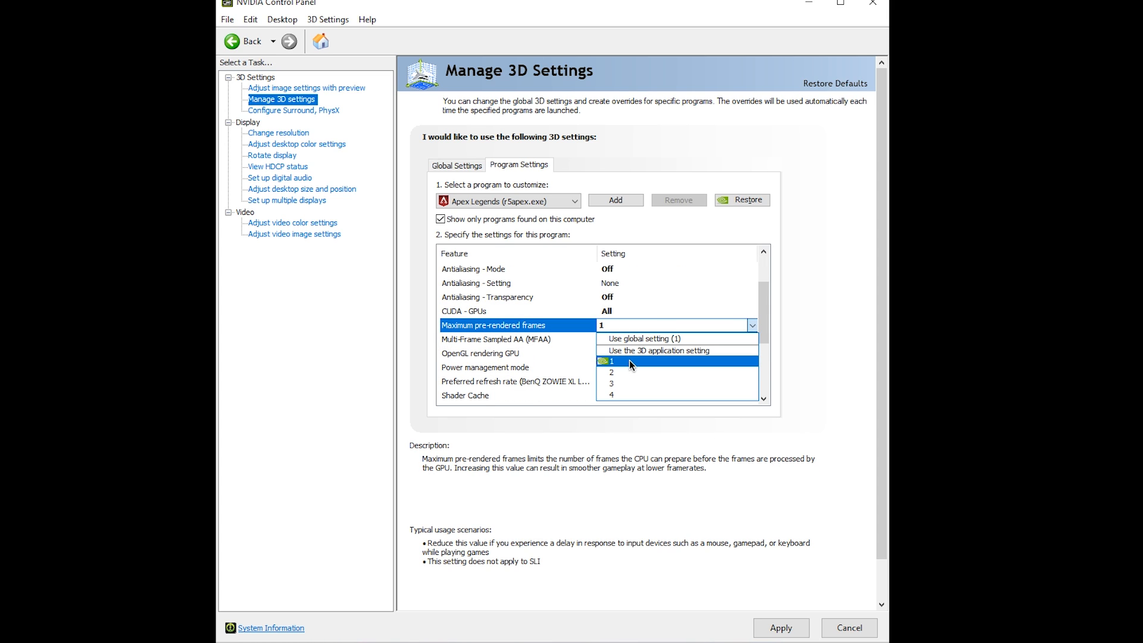
click(611, 361)
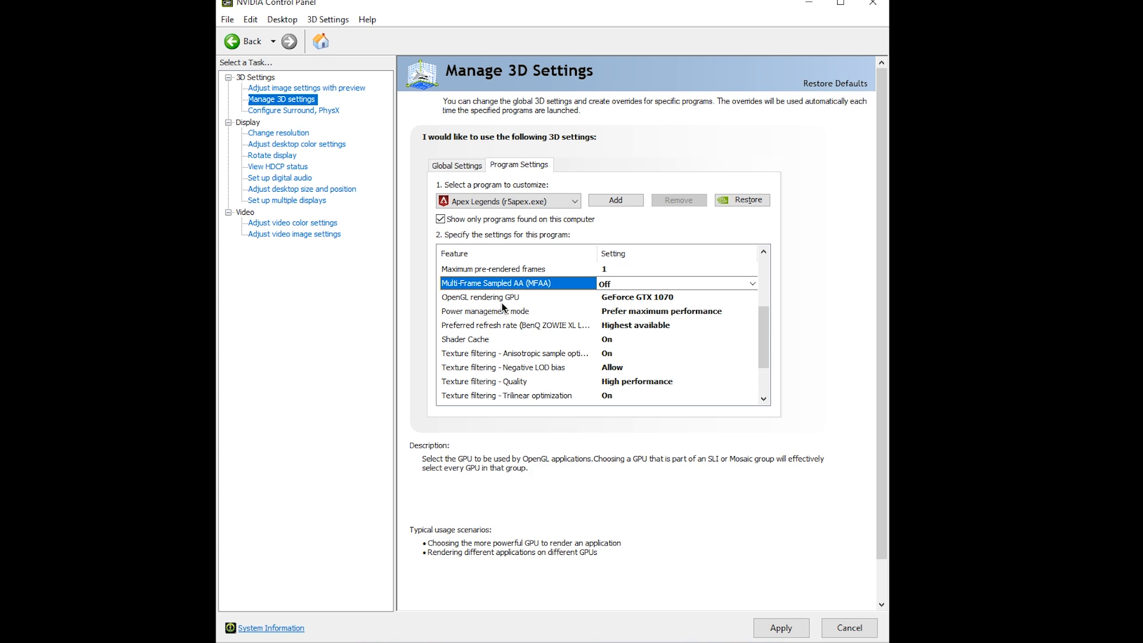
click(751, 296)
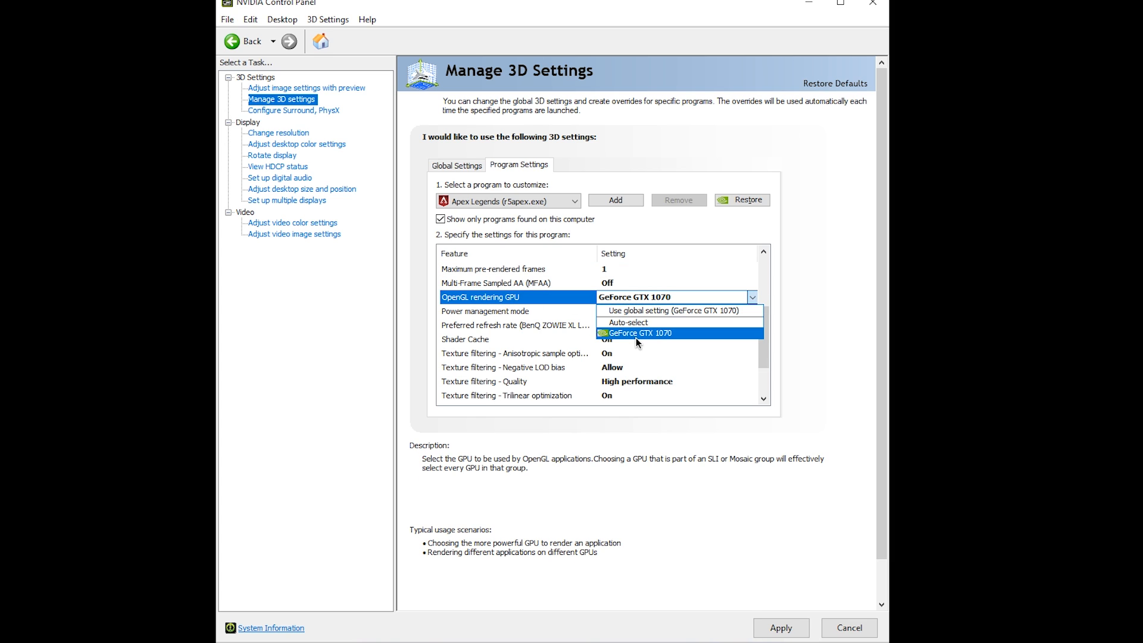
click(637, 333)
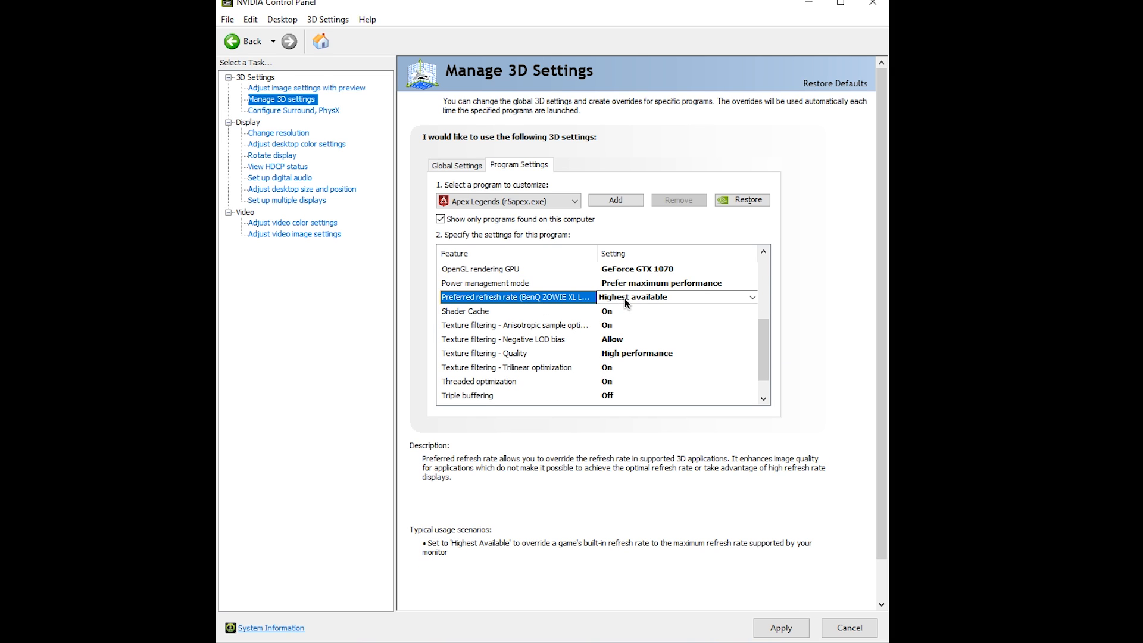
click(750, 296)
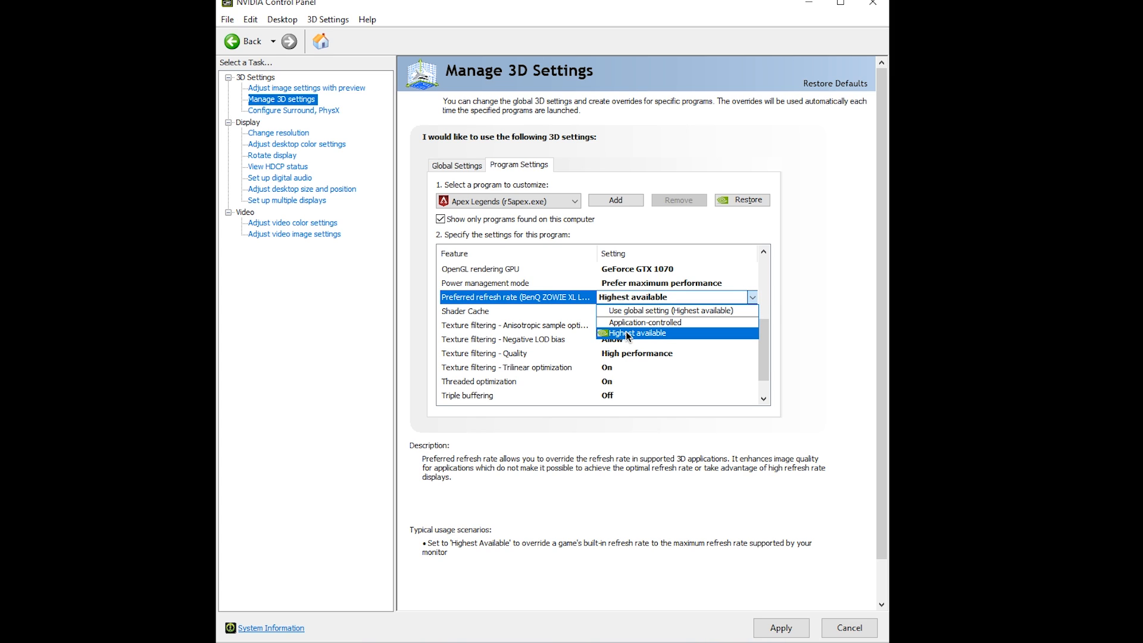
click(642, 332)
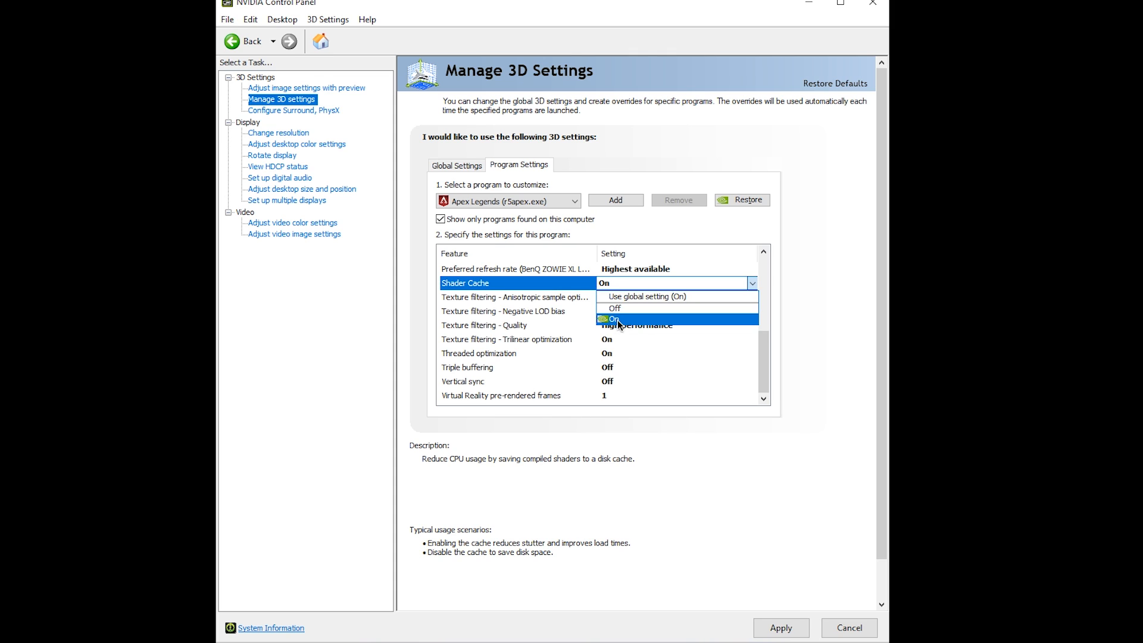
mouse_move(615, 308)
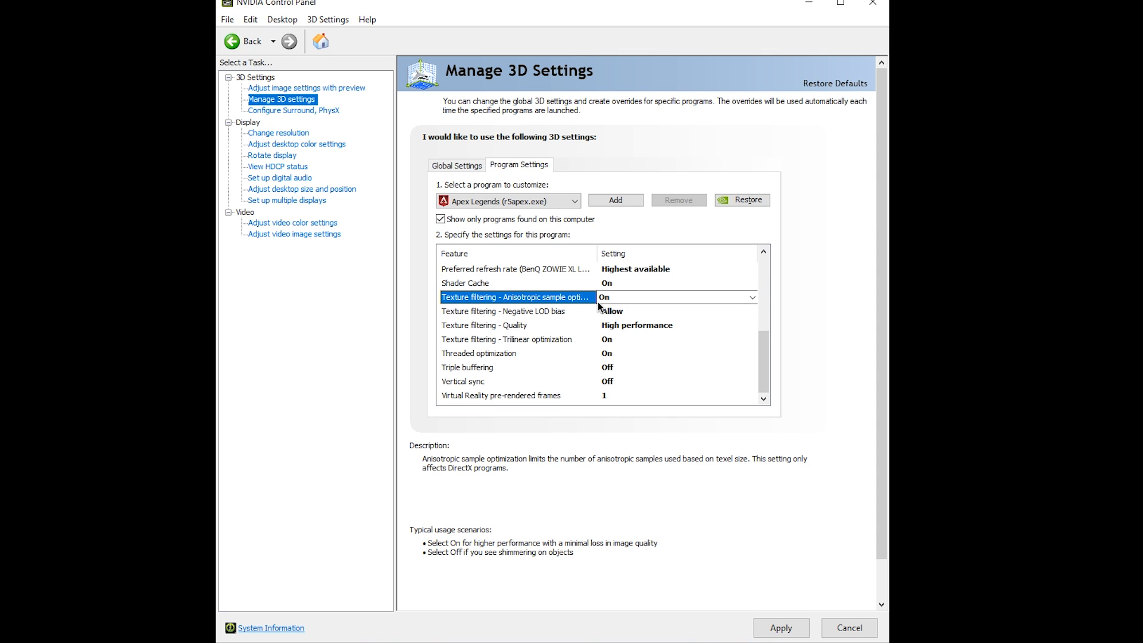
Keep anisotropic, trilinear and threaded optimization On, triple buffering Off, VR pre-rendered frames 1.
click(503, 311)
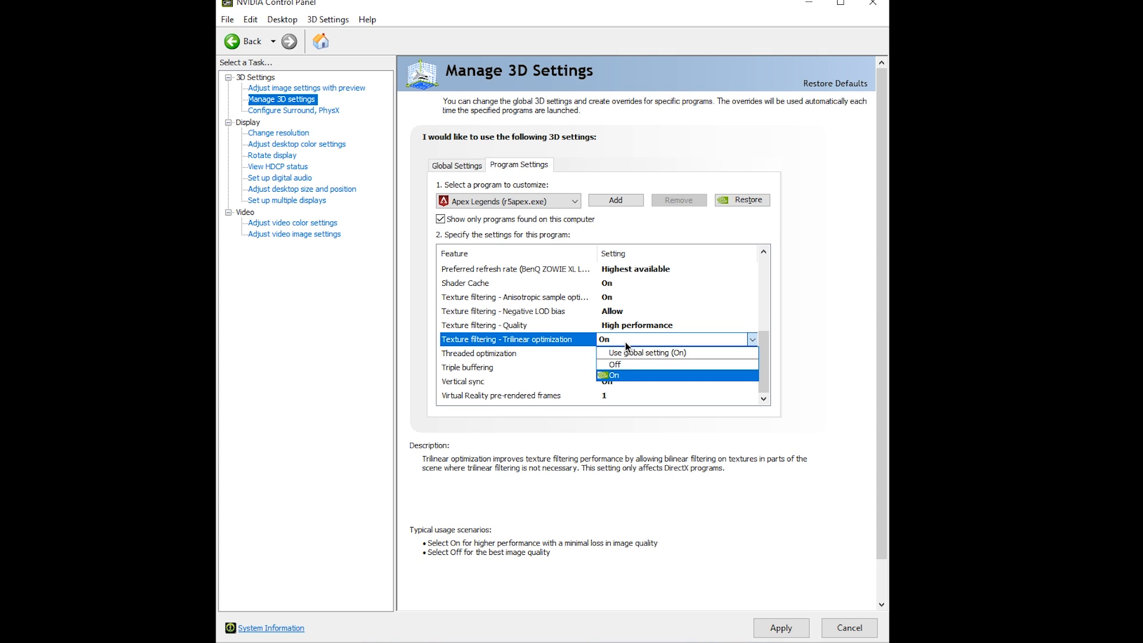
click(614, 374)
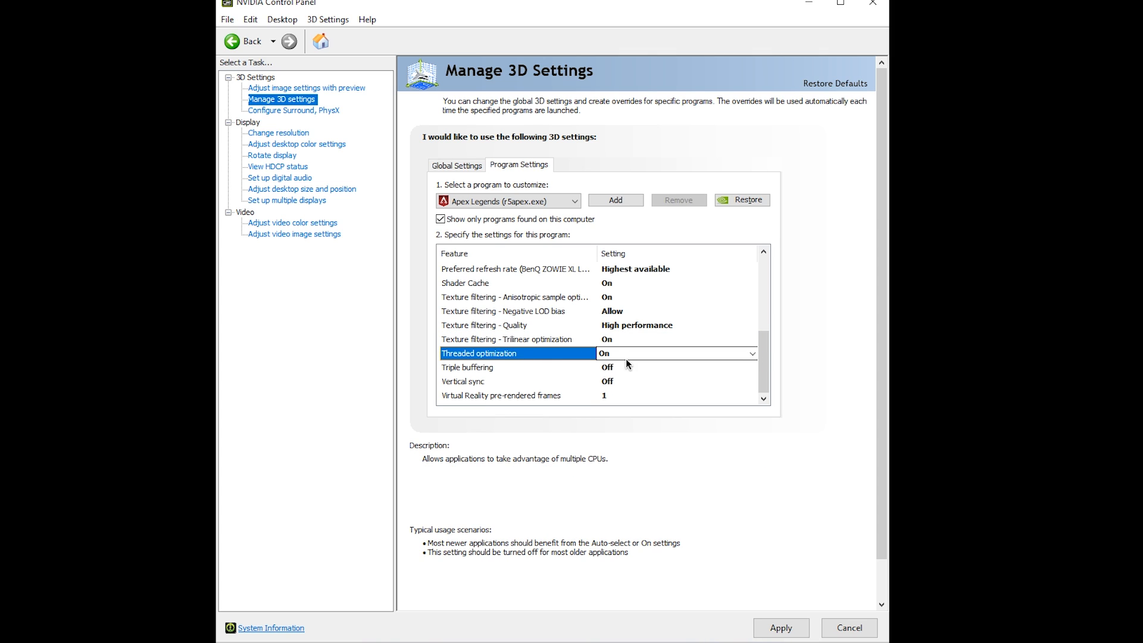
click(467, 366)
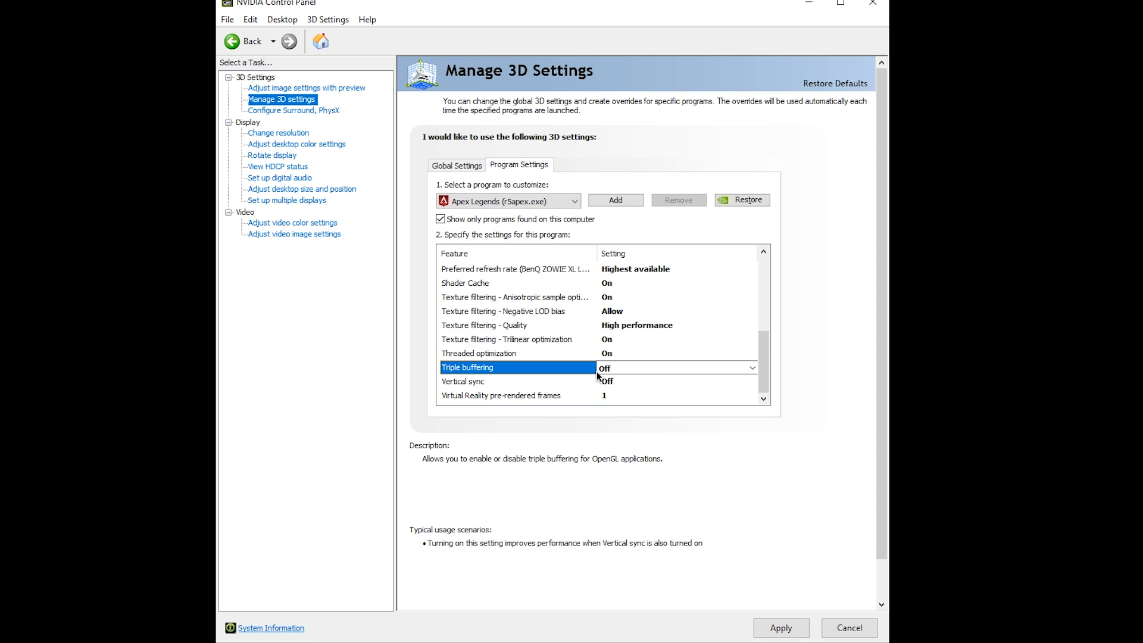
click(463, 381)
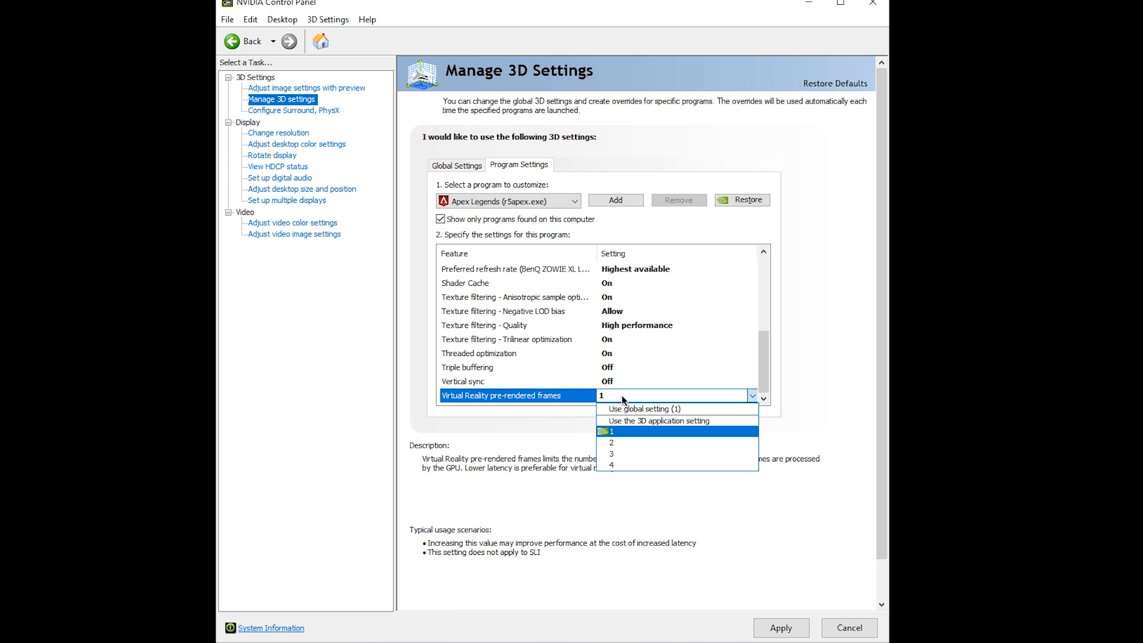
click(611, 431)
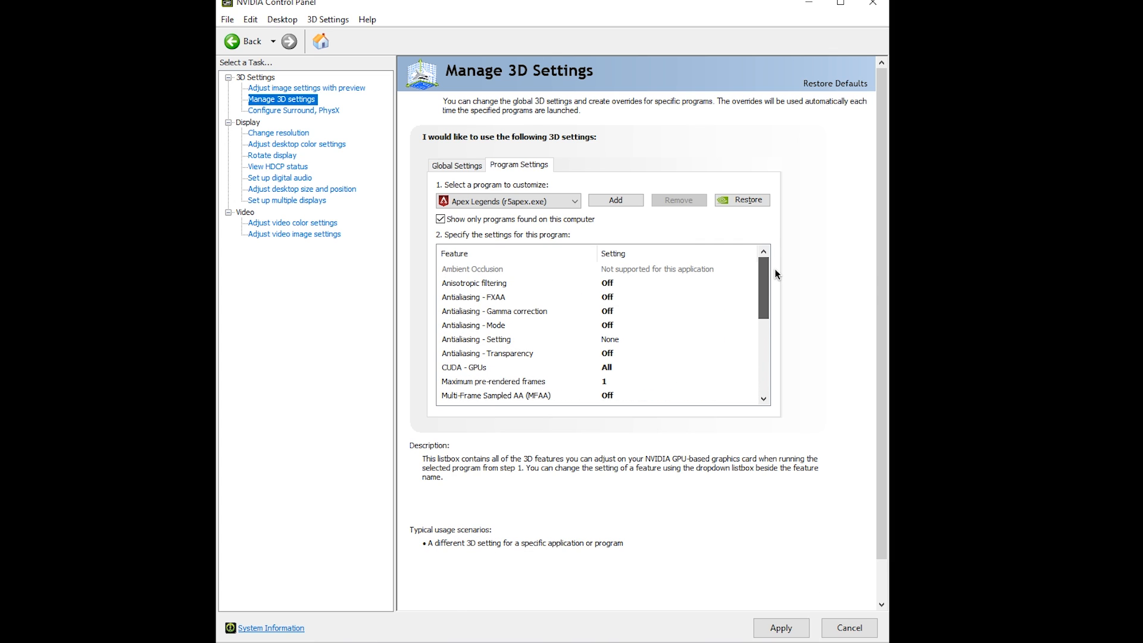
mouse_move(774, 267)
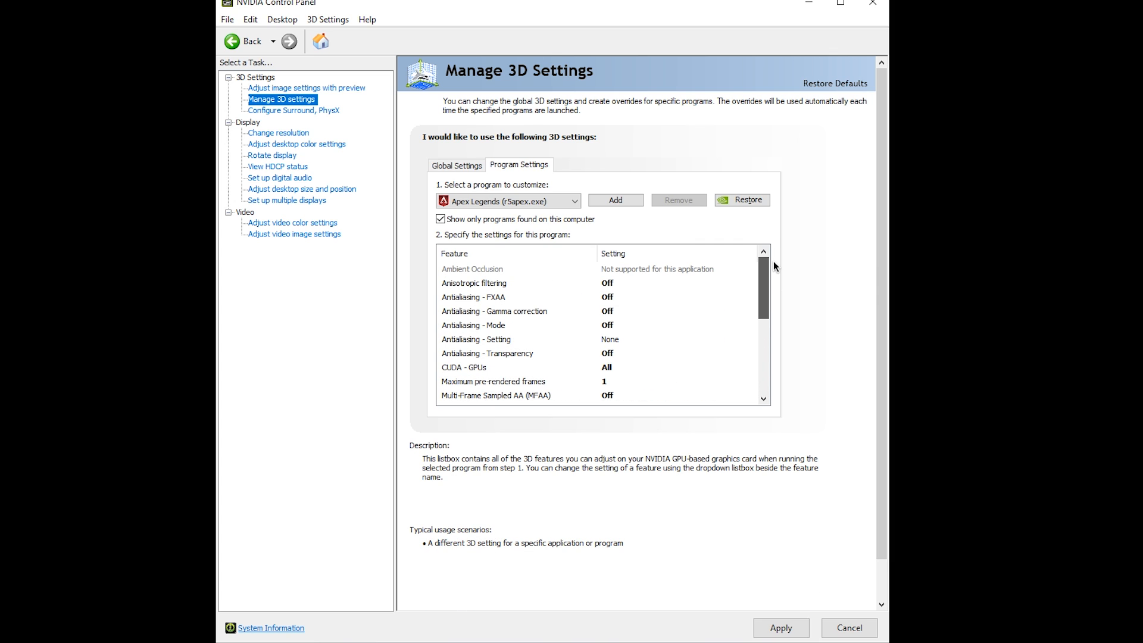
mouse_move(773, 283)
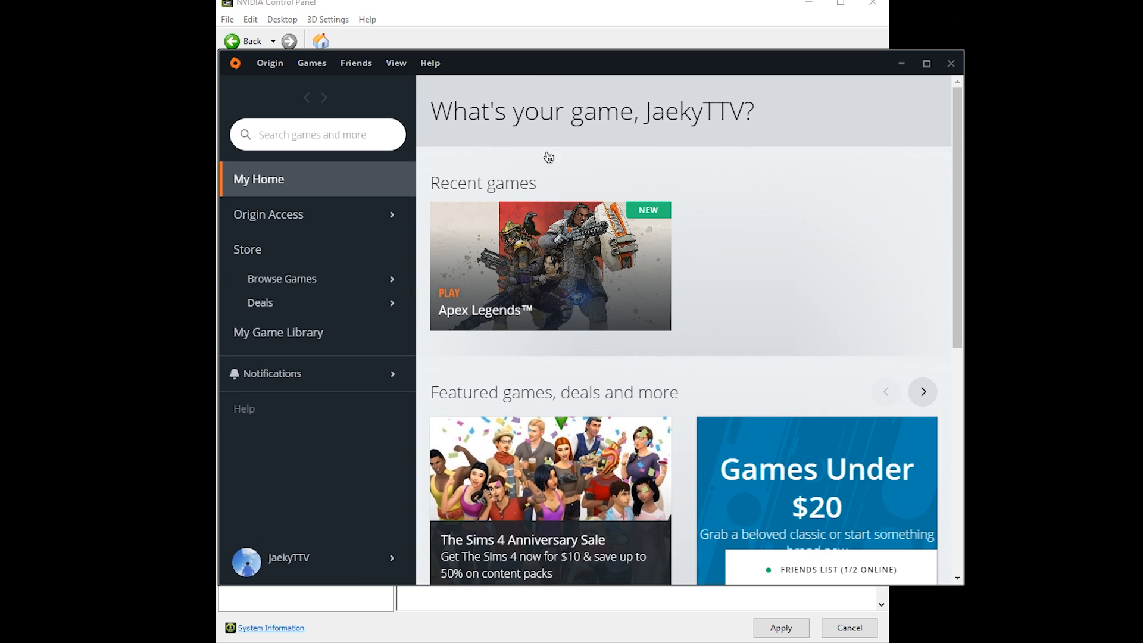
Open Origin's Application Settings from the Origin menu and show the Origin In-Game section.
click(268, 63)
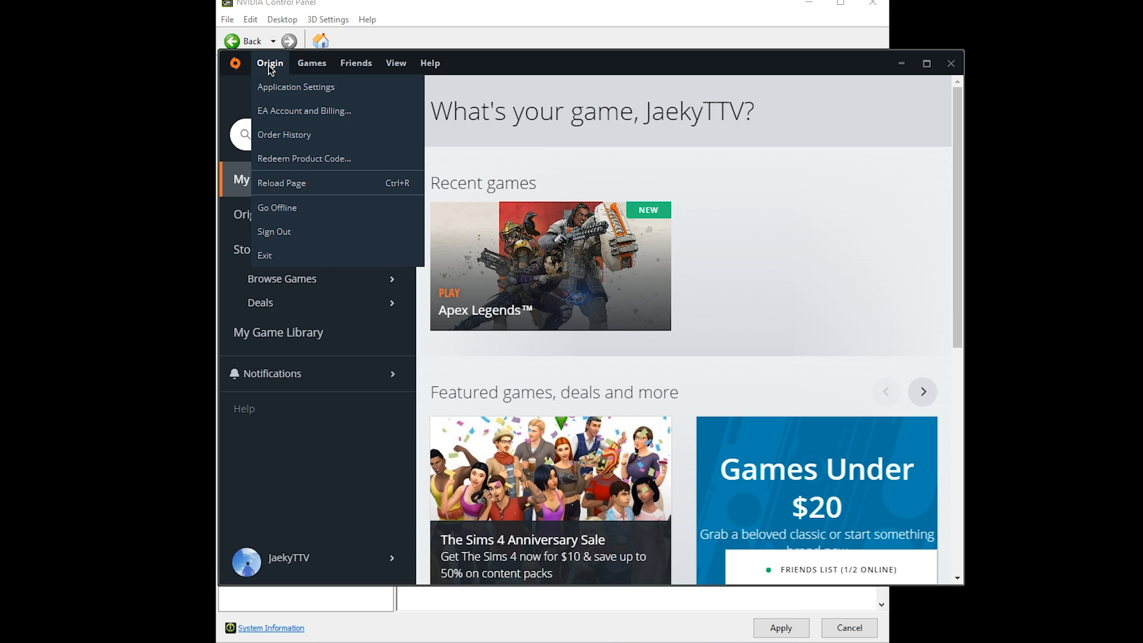
click(295, 87)
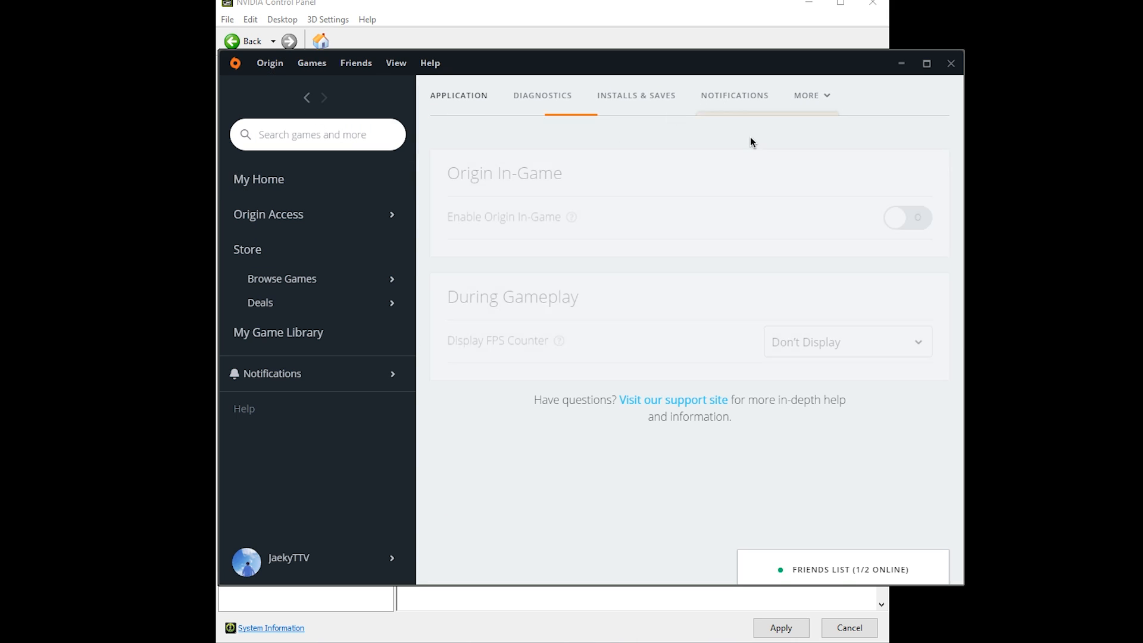
click(806, 95)
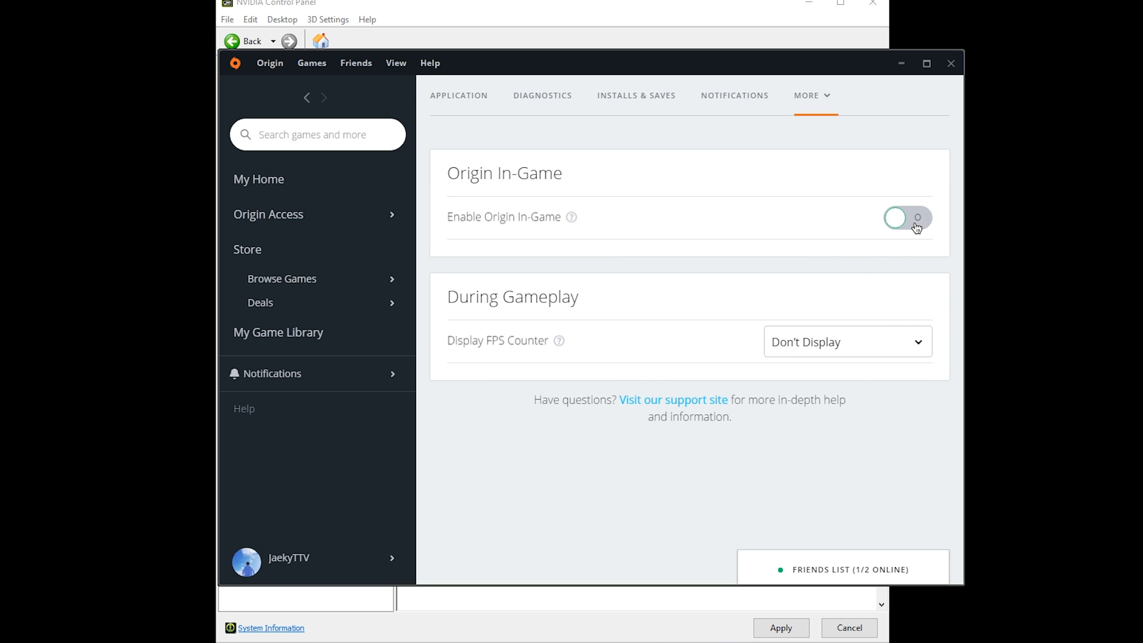
mouse_move(913, 226)
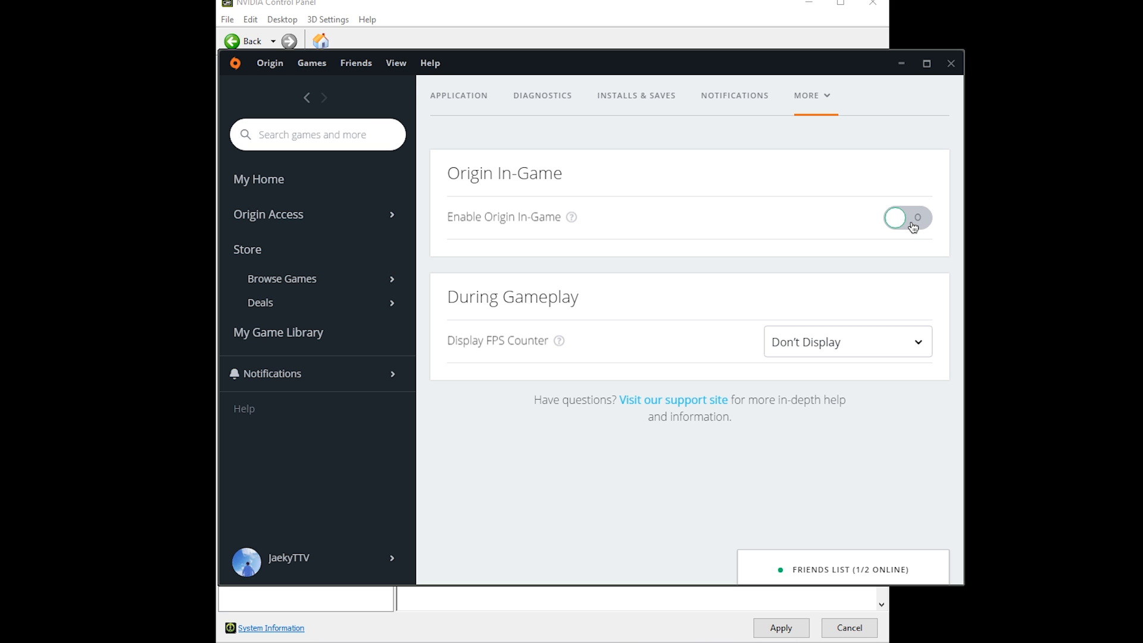